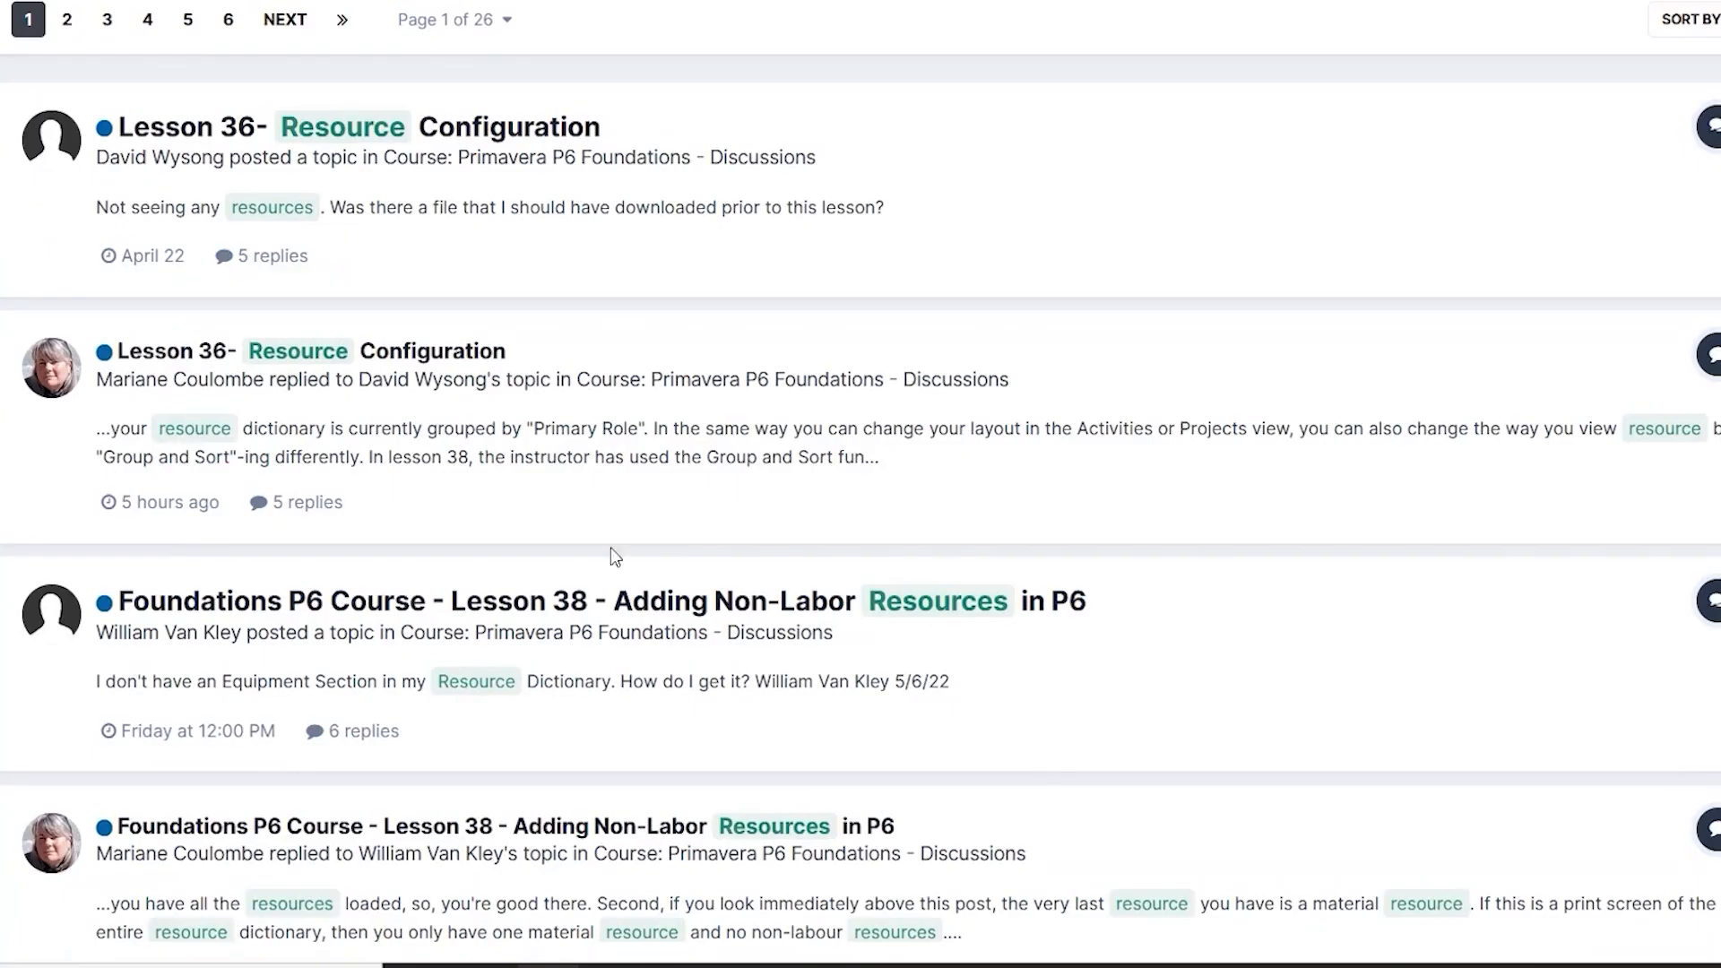
# - Scroll through the Workshop 3 forum question and its schedule screenshot
pyautogui.scroll(-3)
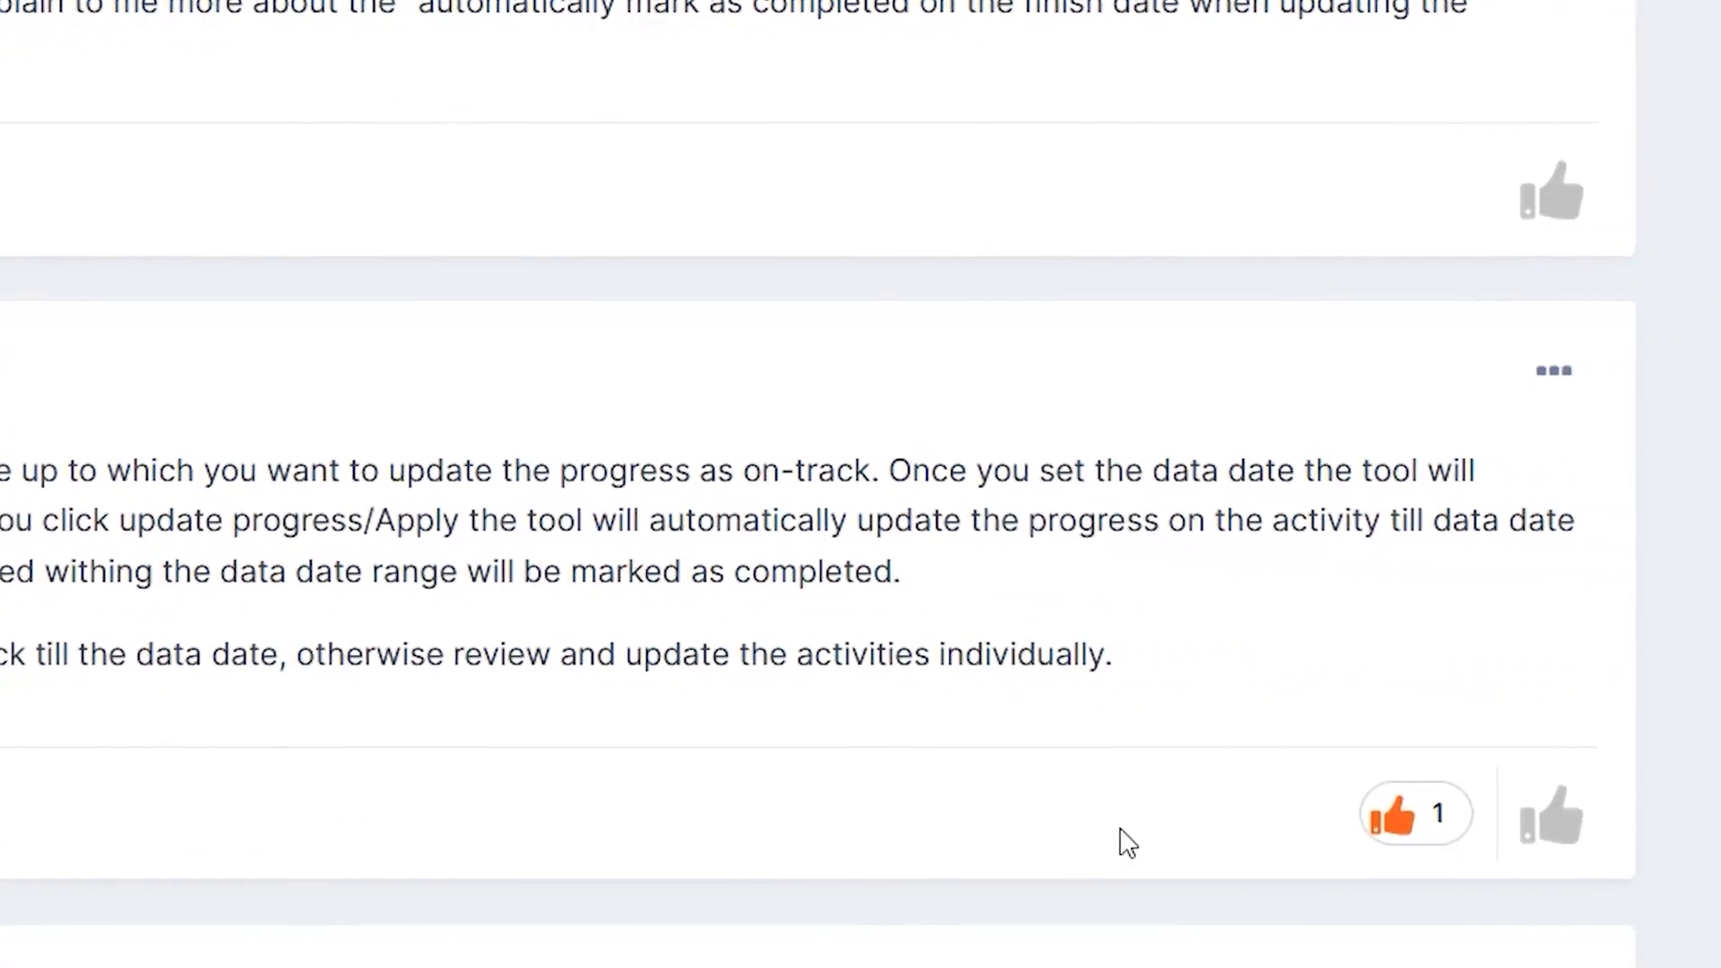
pyautogui.scroll(3)
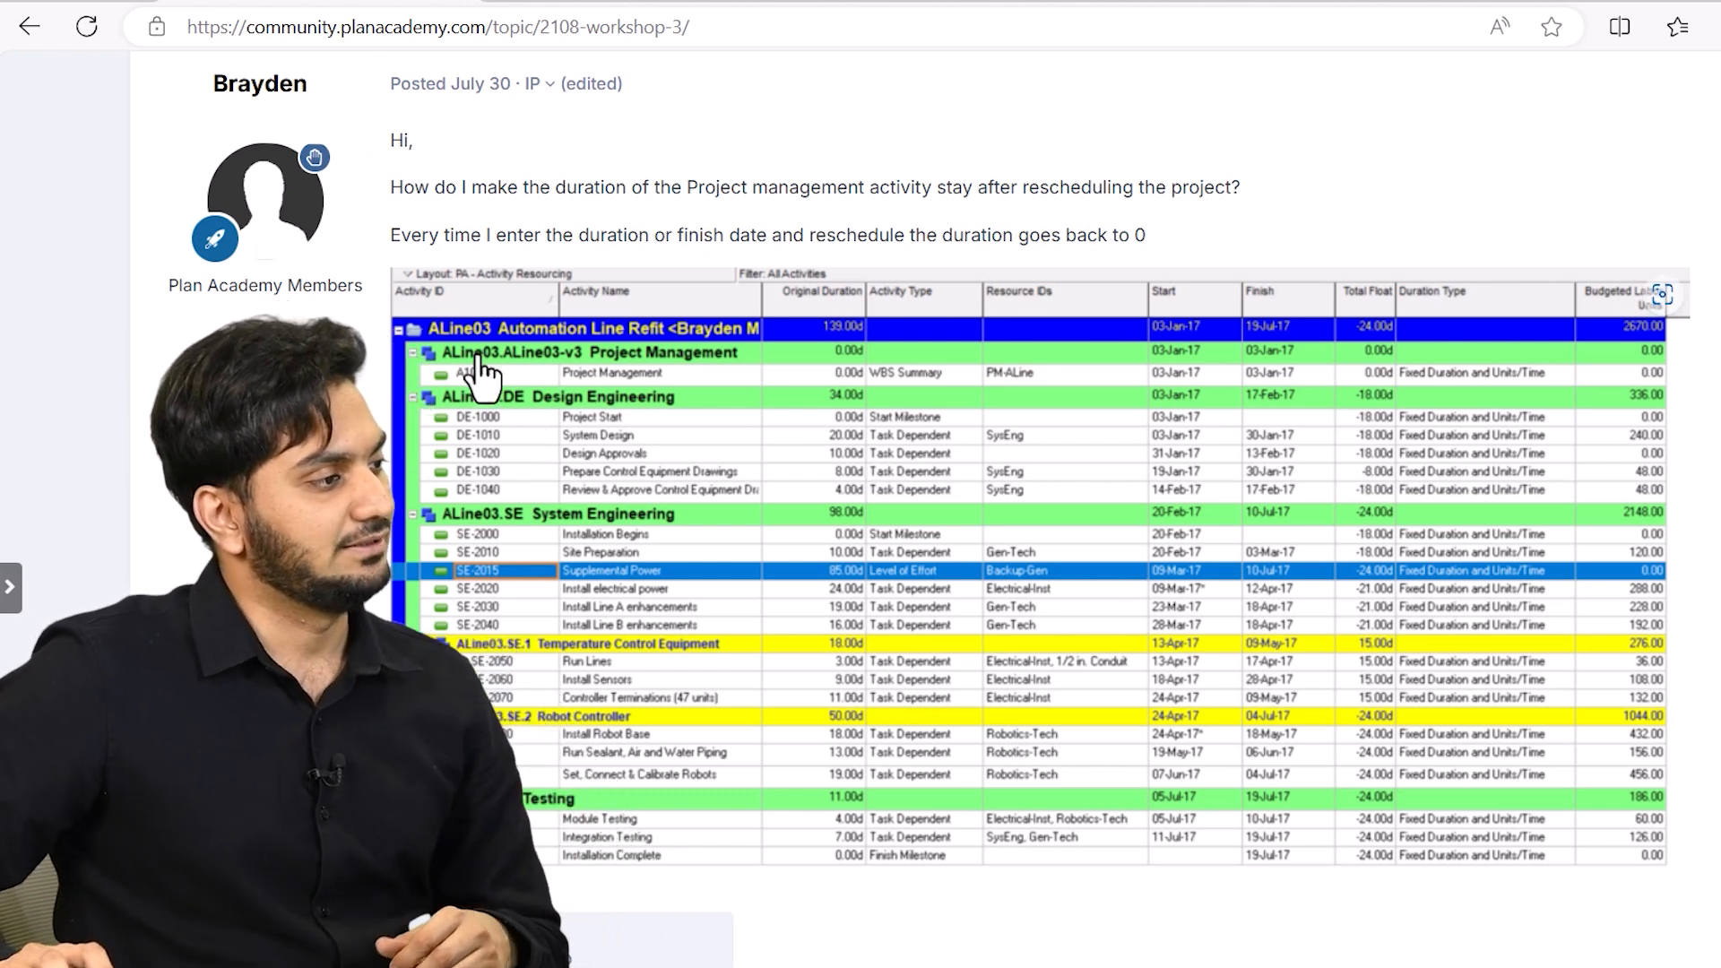
pyautogui.moveTo(565, 406)
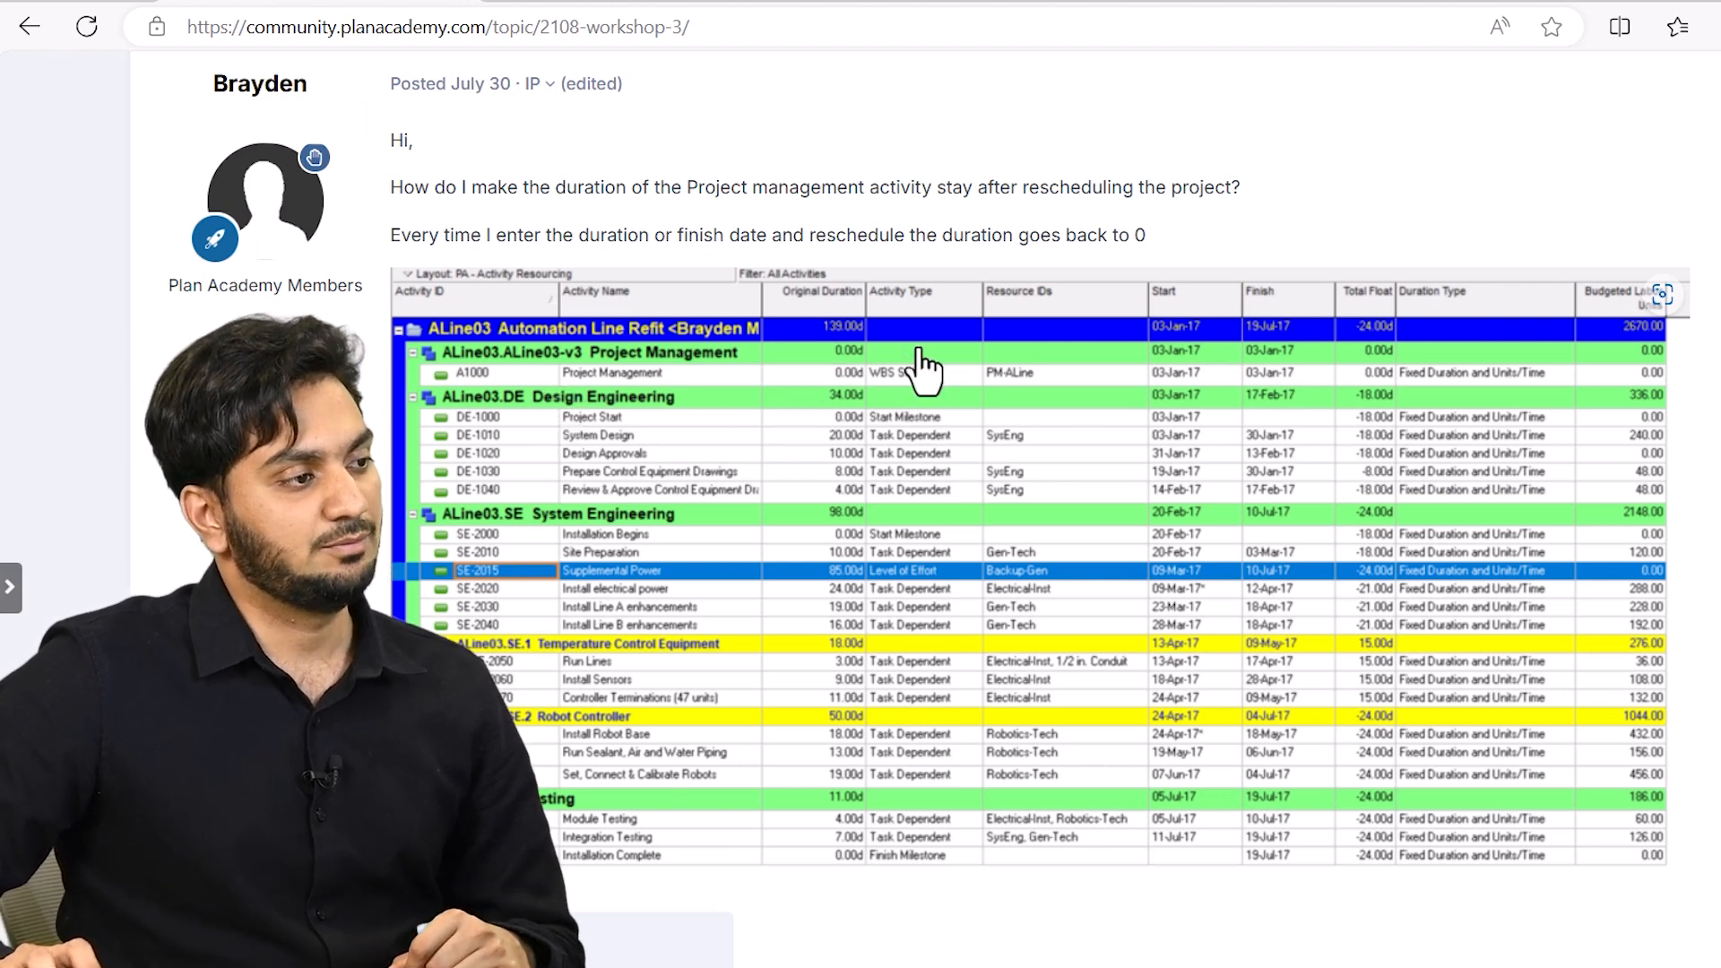
pyautogui.moveTo(983, 412)
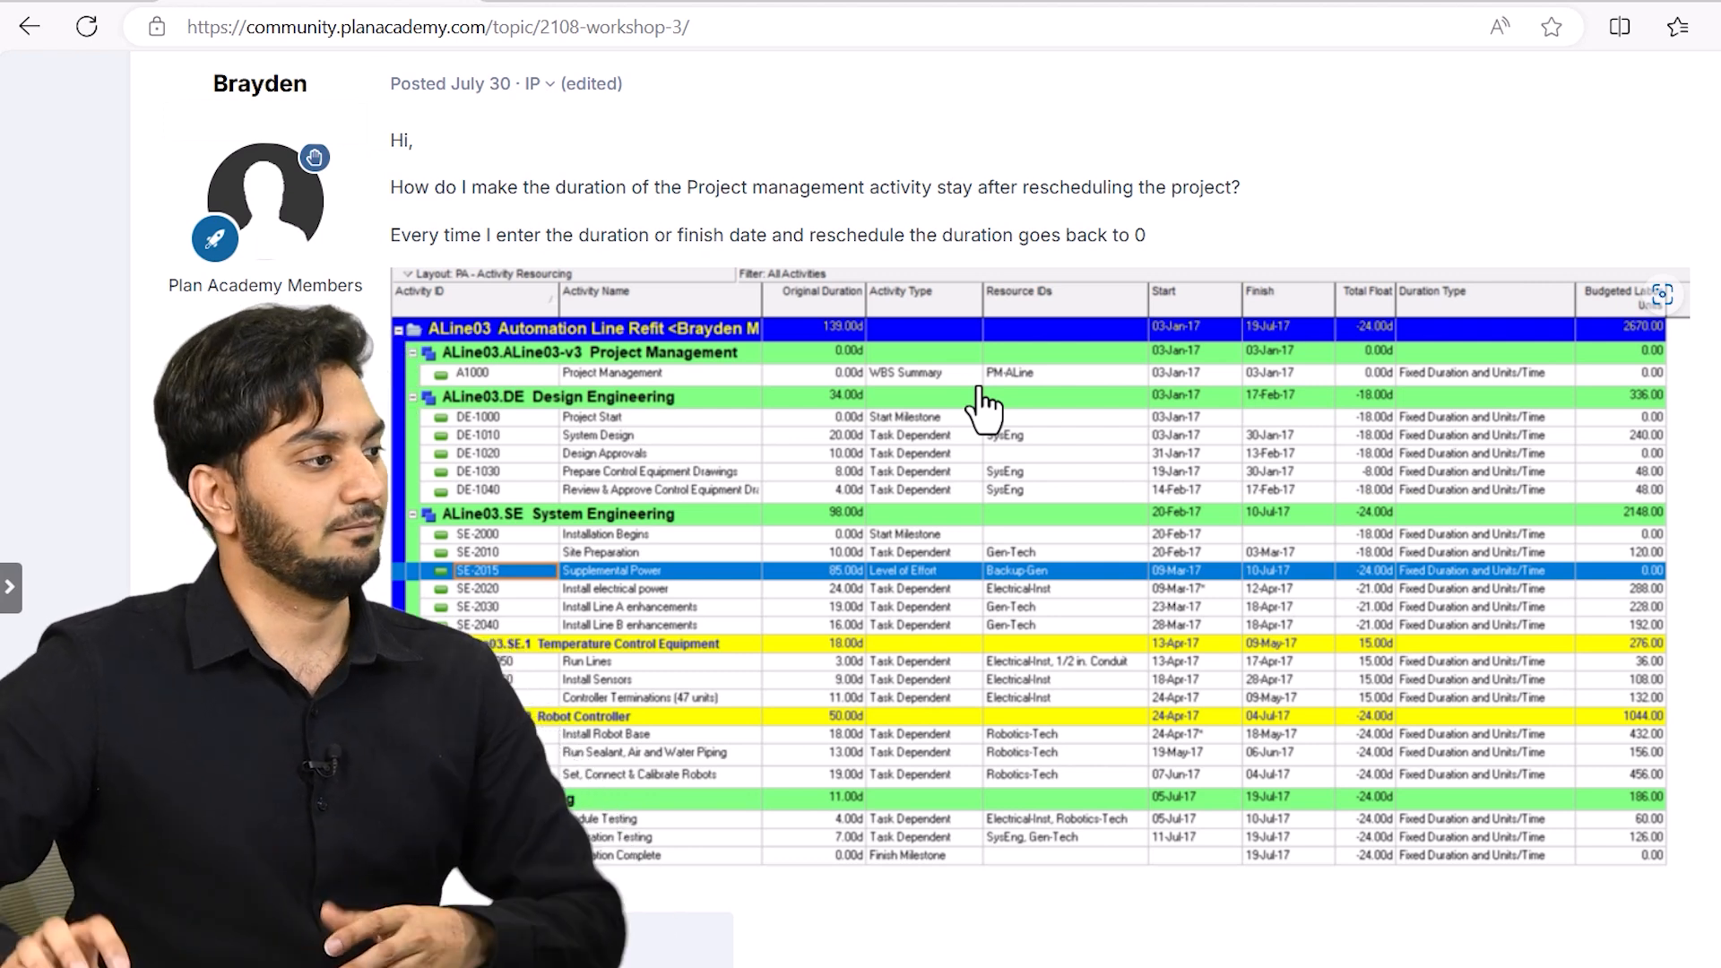
pyautogui.moveTo(713, 390)
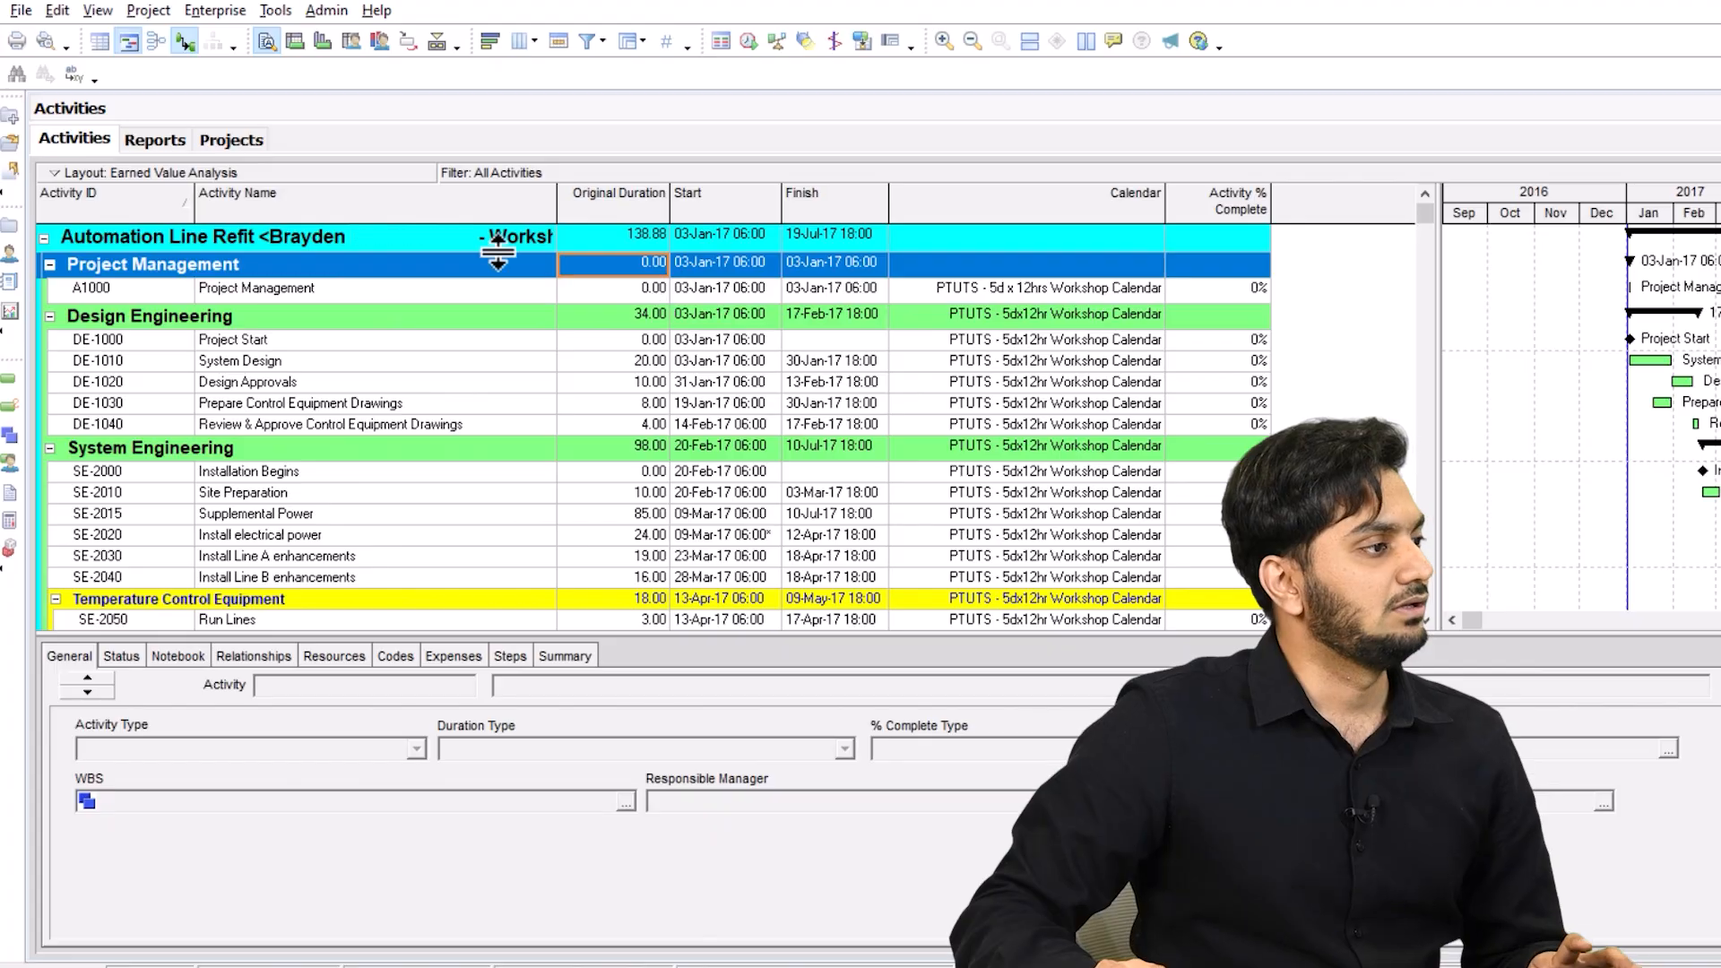
# - Cut A1000, paste it under the top project WBS, and reschedule so it spans 138.88 days
pyautogui.click(256, 288)
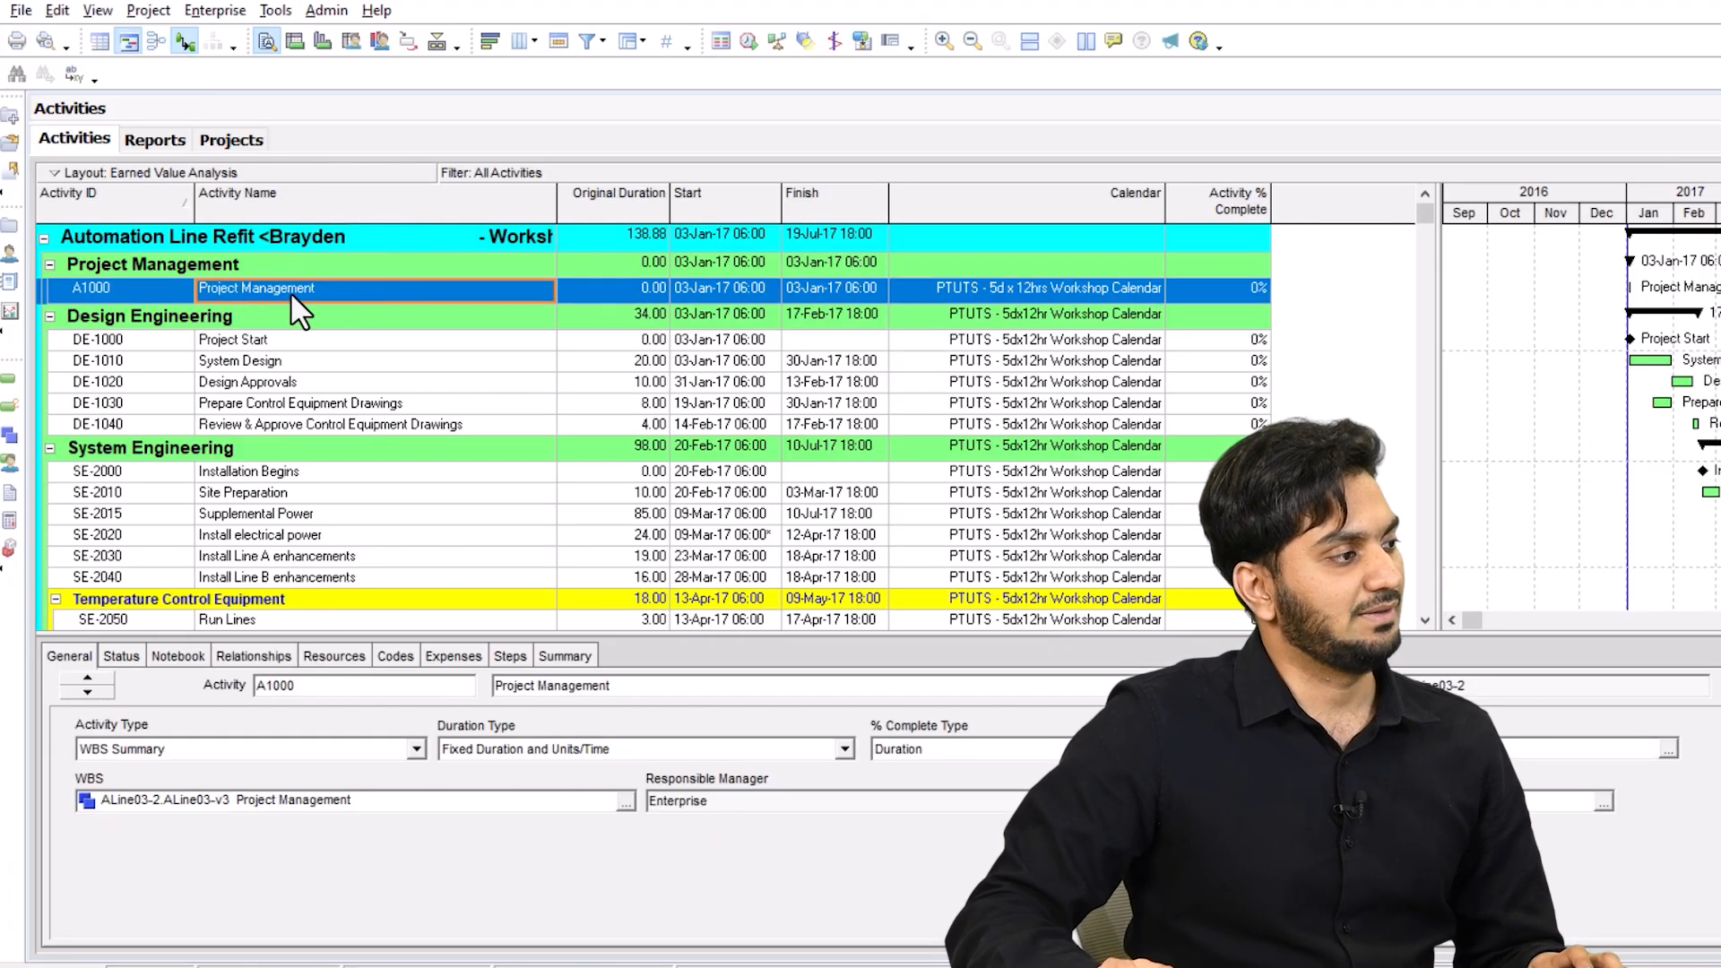
pyautogui.rightClick(302, 289)
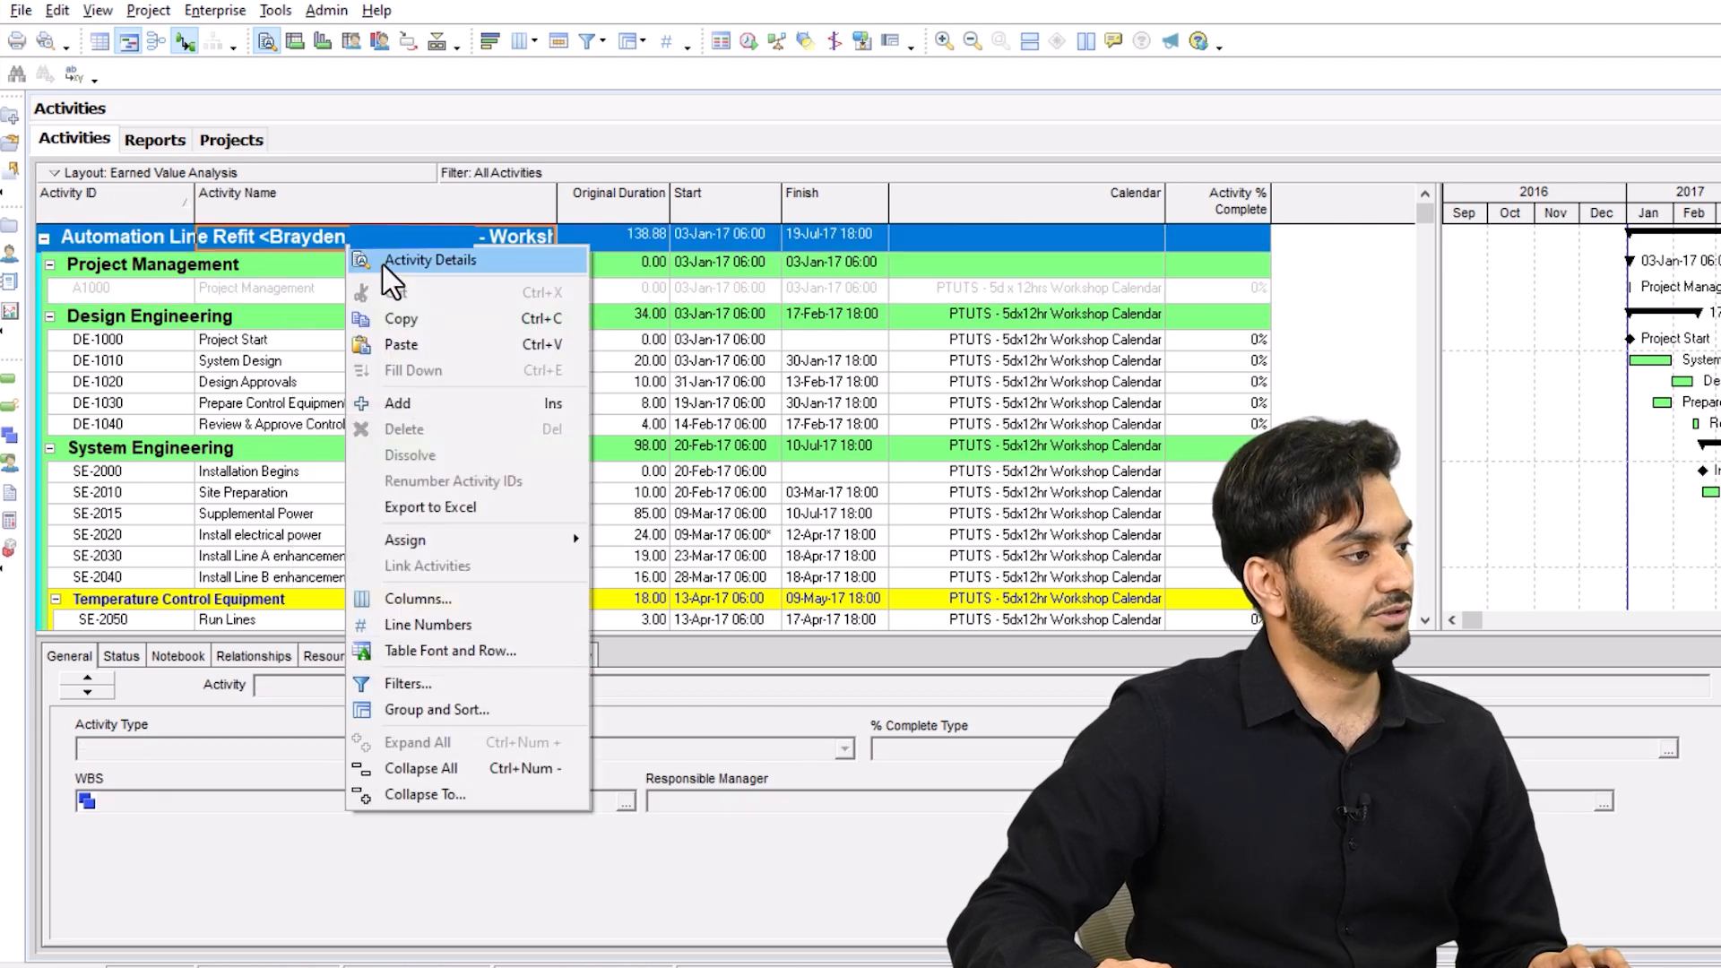
pyautogui.click(430, 260)
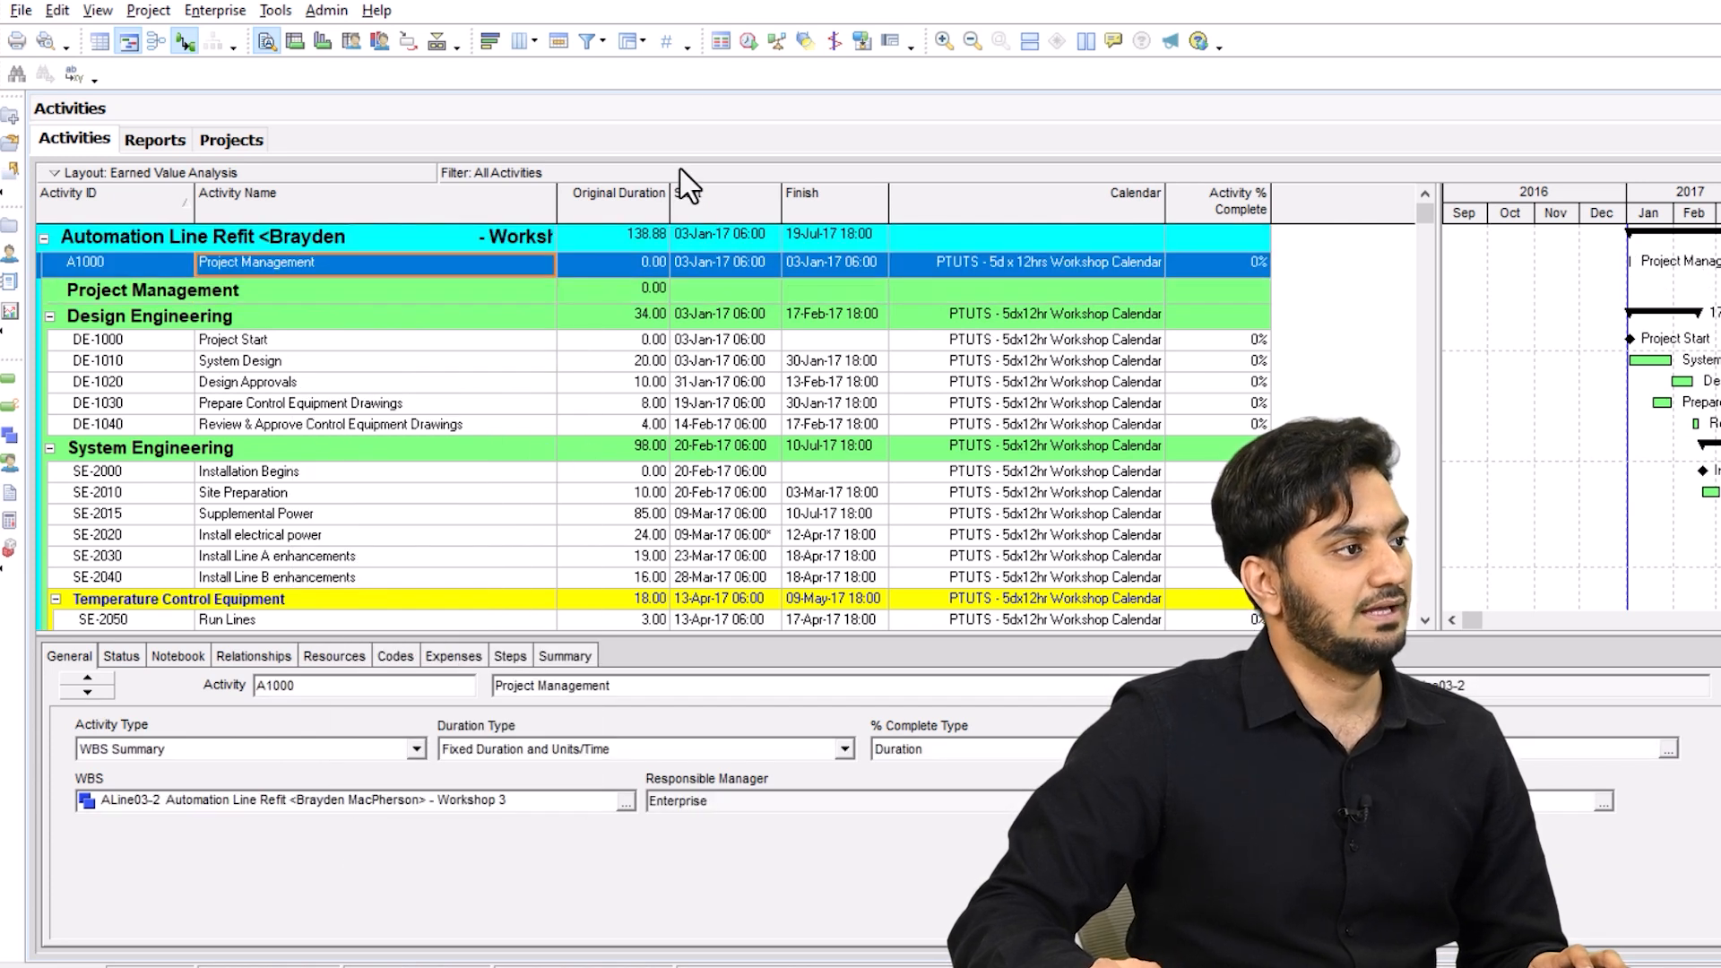
pyautogui.click(748, 40)
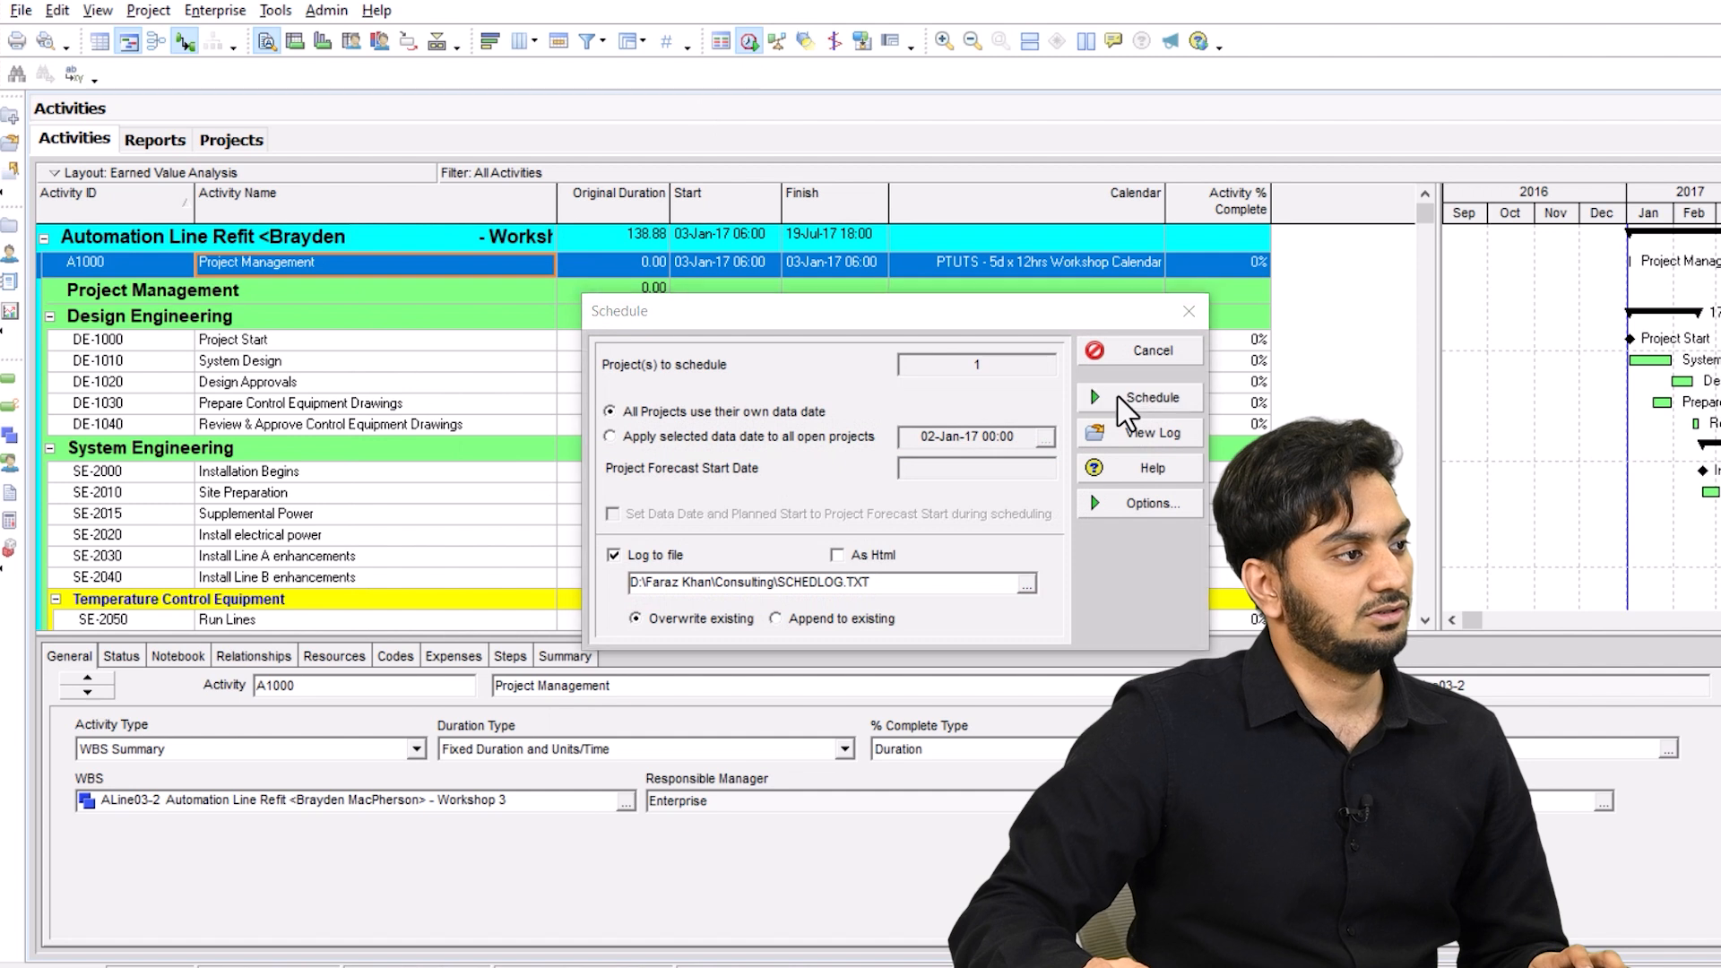
pyautogui.click(1151, 397)
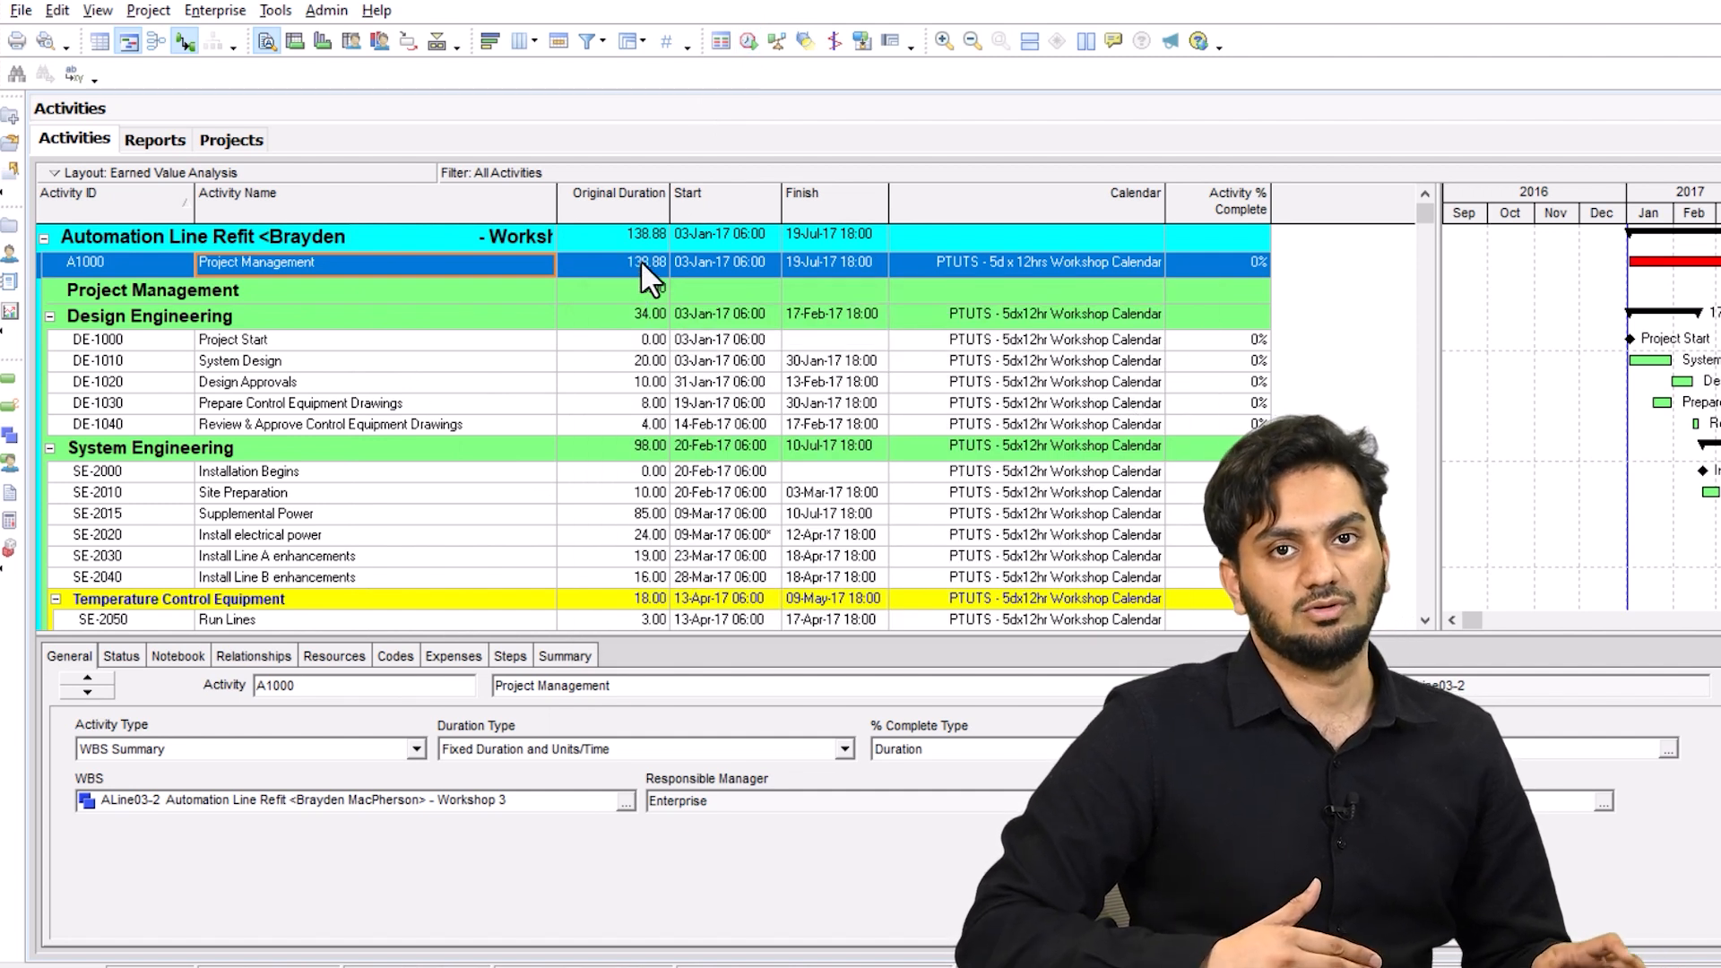
pyautogui.moveTo(522, 290)
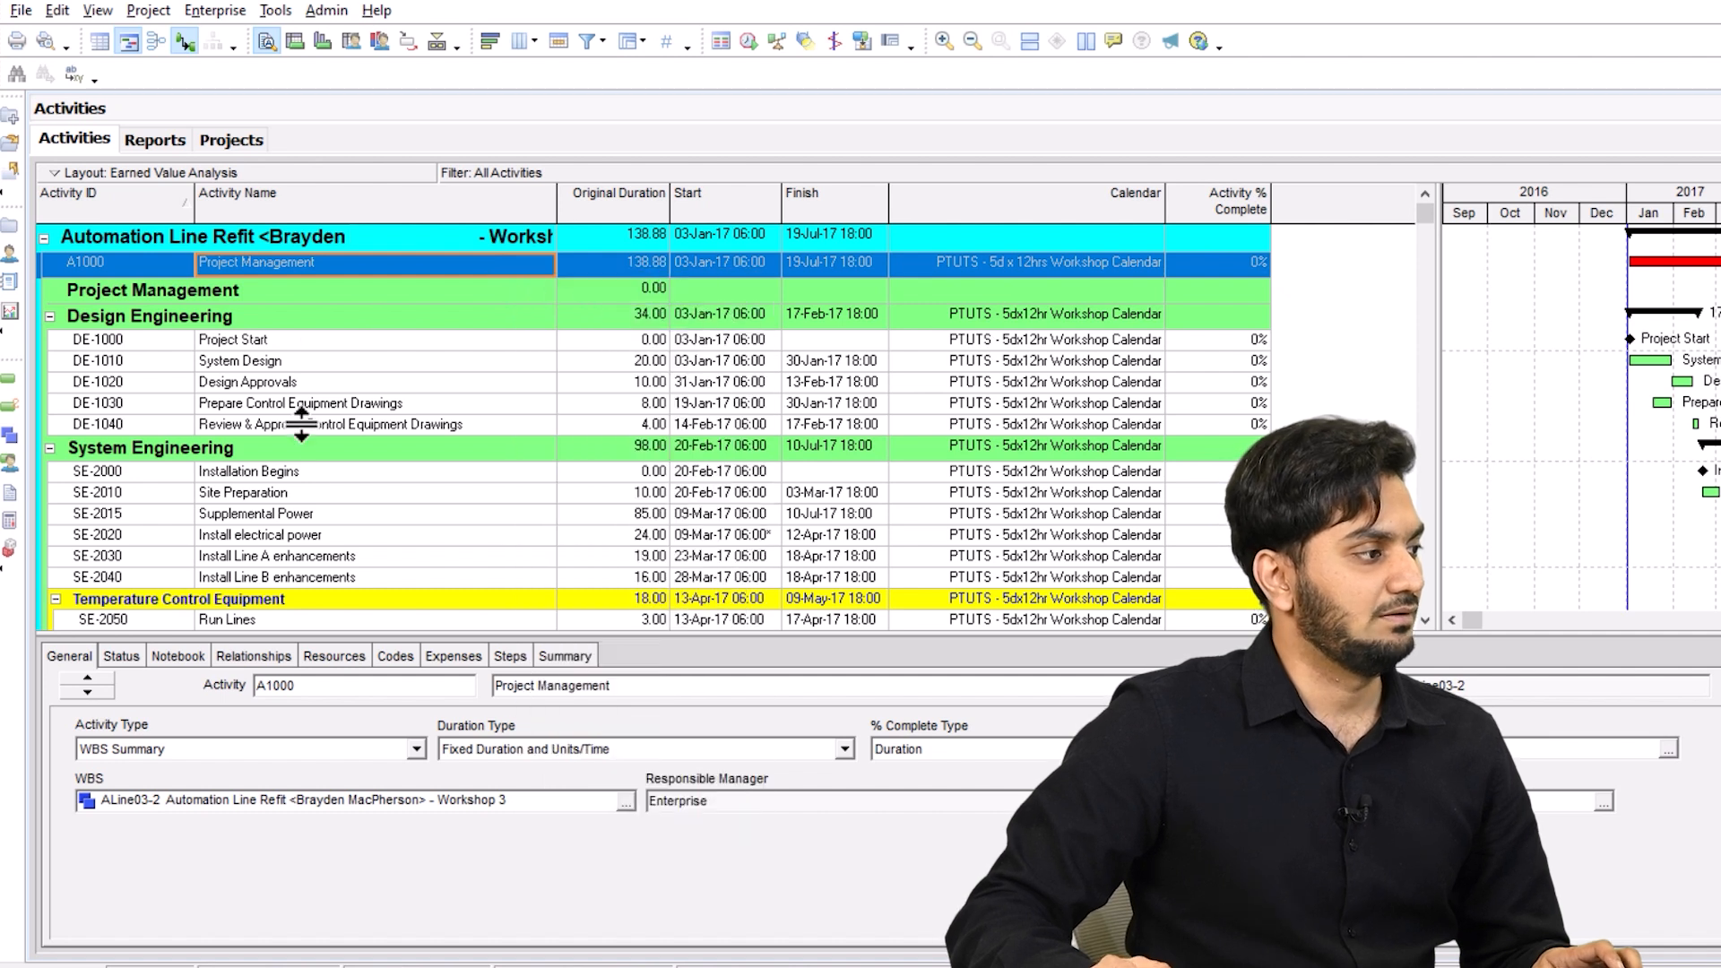
# - Paste A1000 under System Engineering and reschedule so it spans 98 days, 20-Feb-17 to 10-Jul-17
pyautogui.rightClick(152, 448)
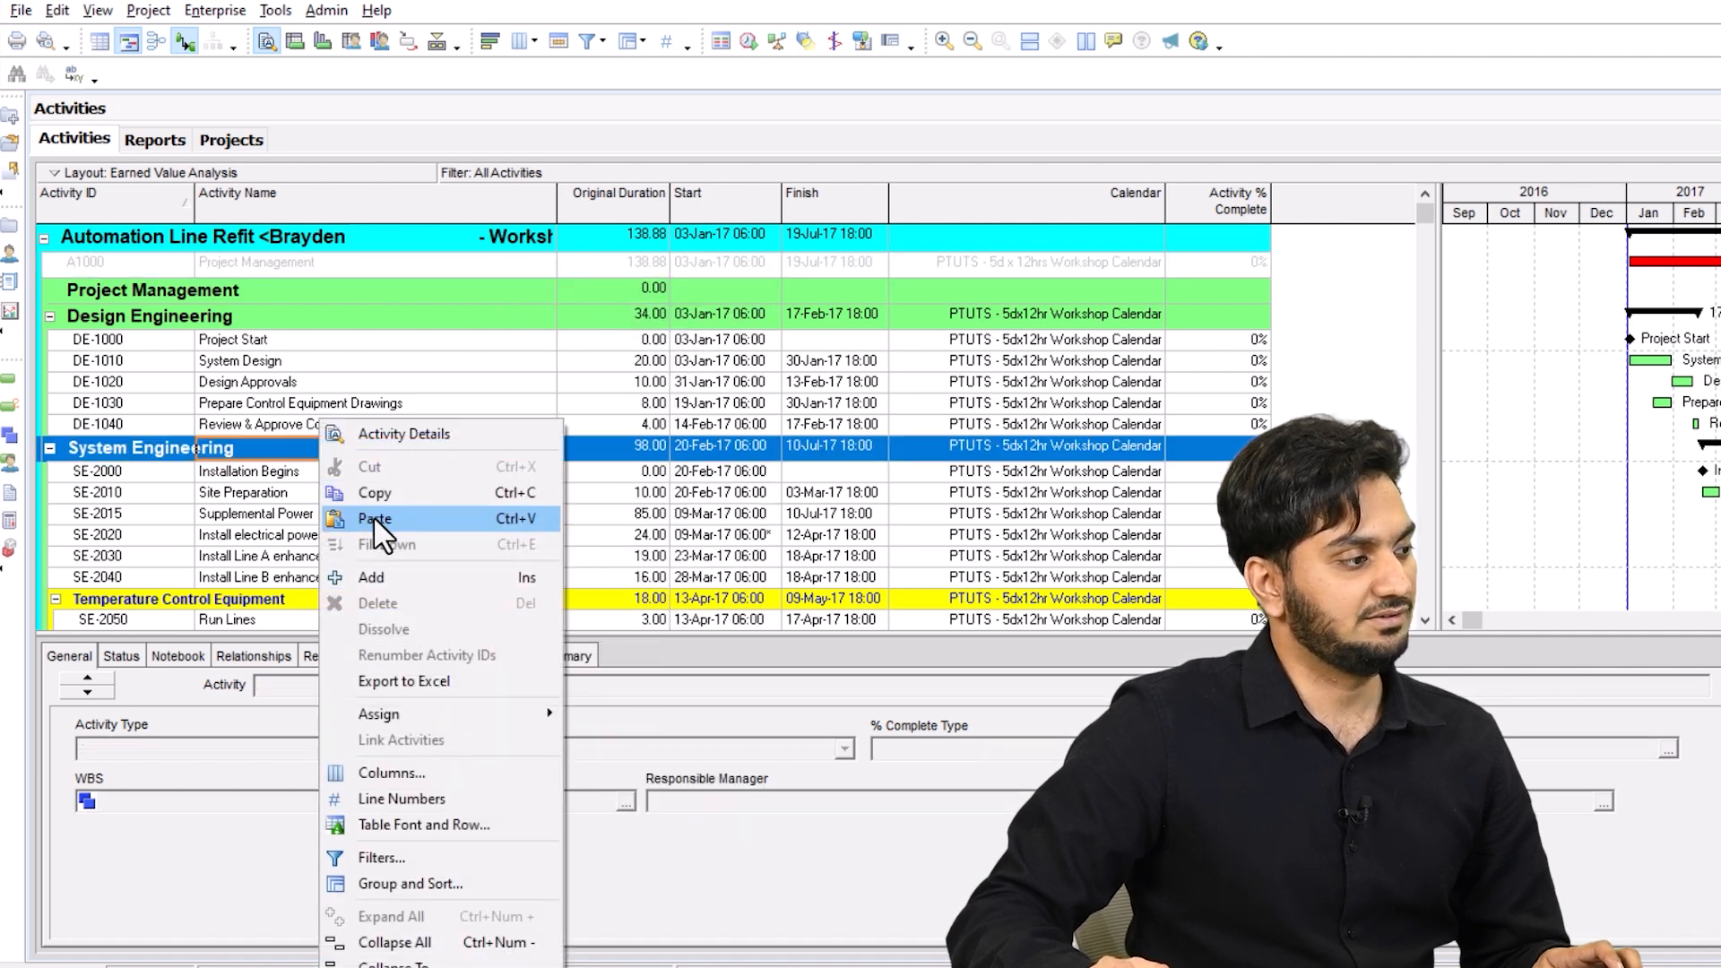
pyautogui.click(374, 518)
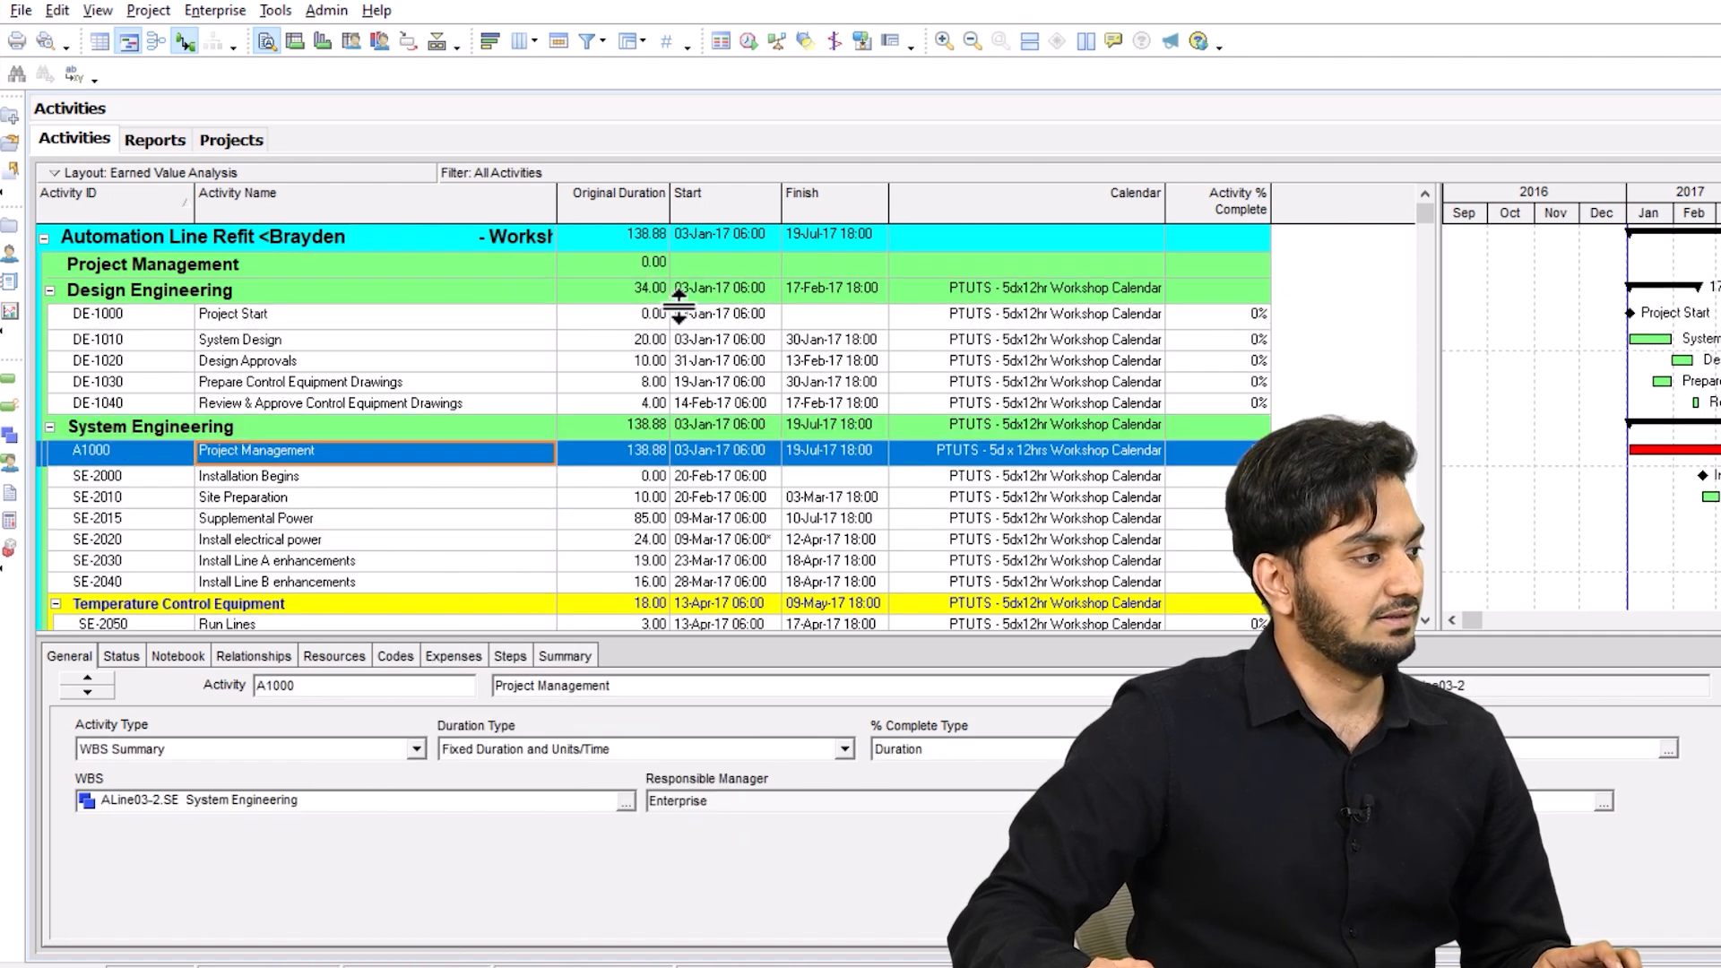
pyautogui.click(747, 40)
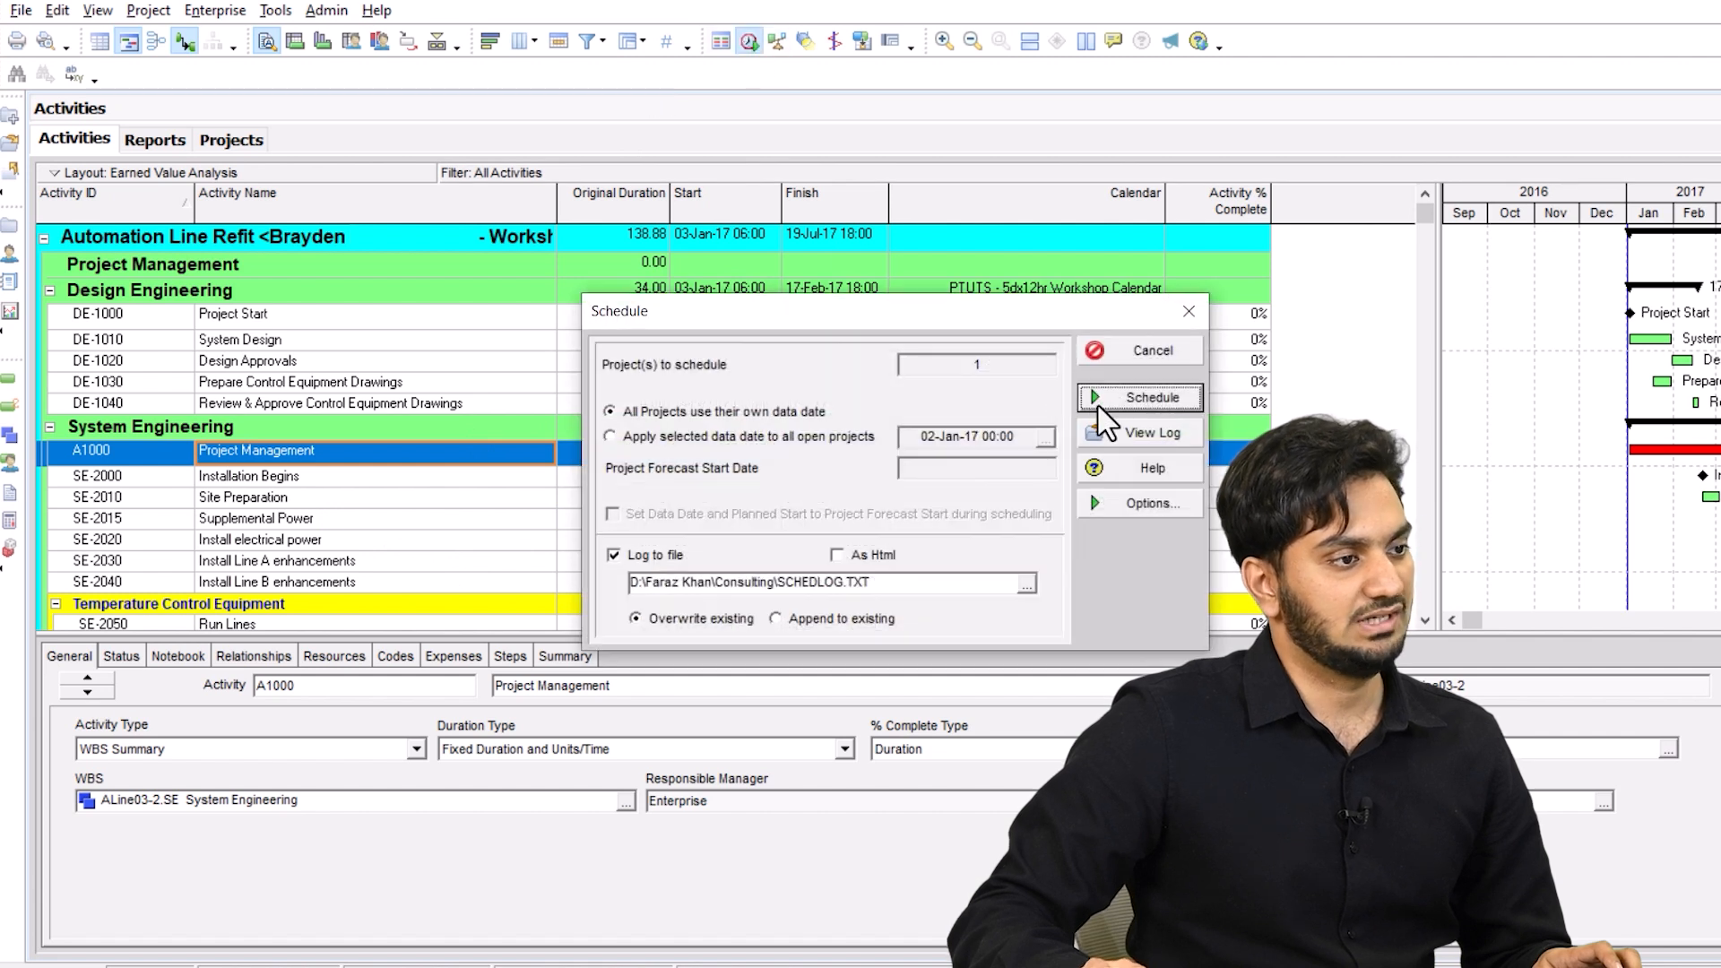
pyautogui.click(1138, 397)
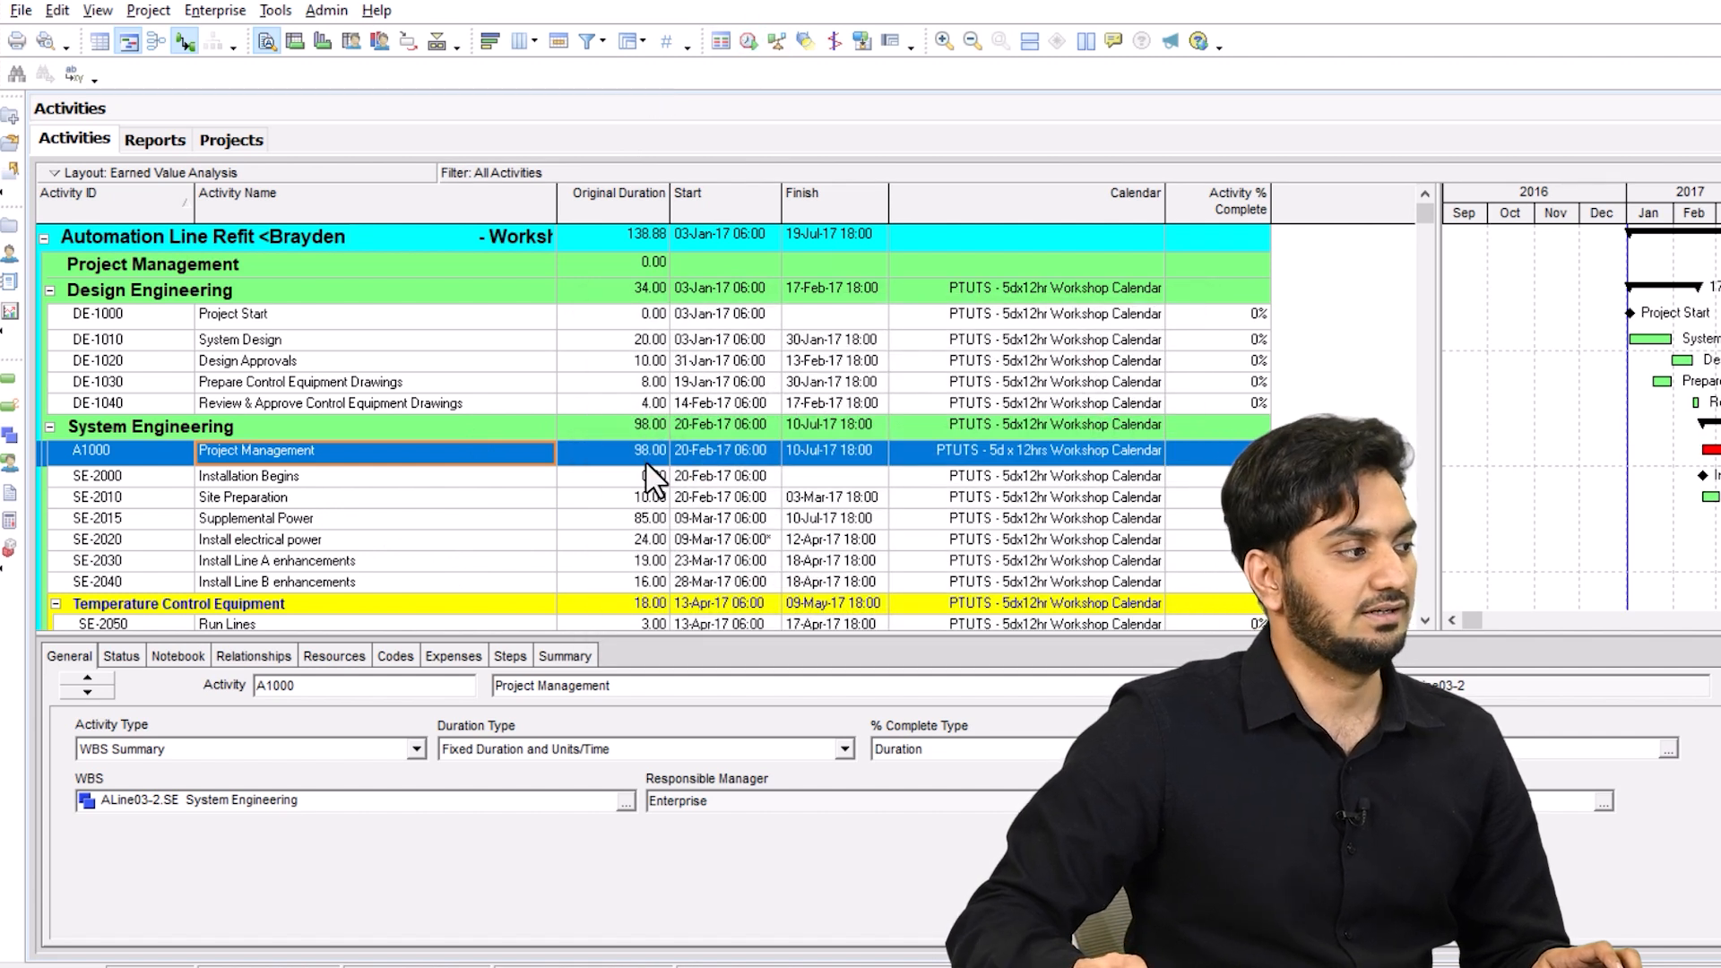
pyautogui.moveTo(691, 466)
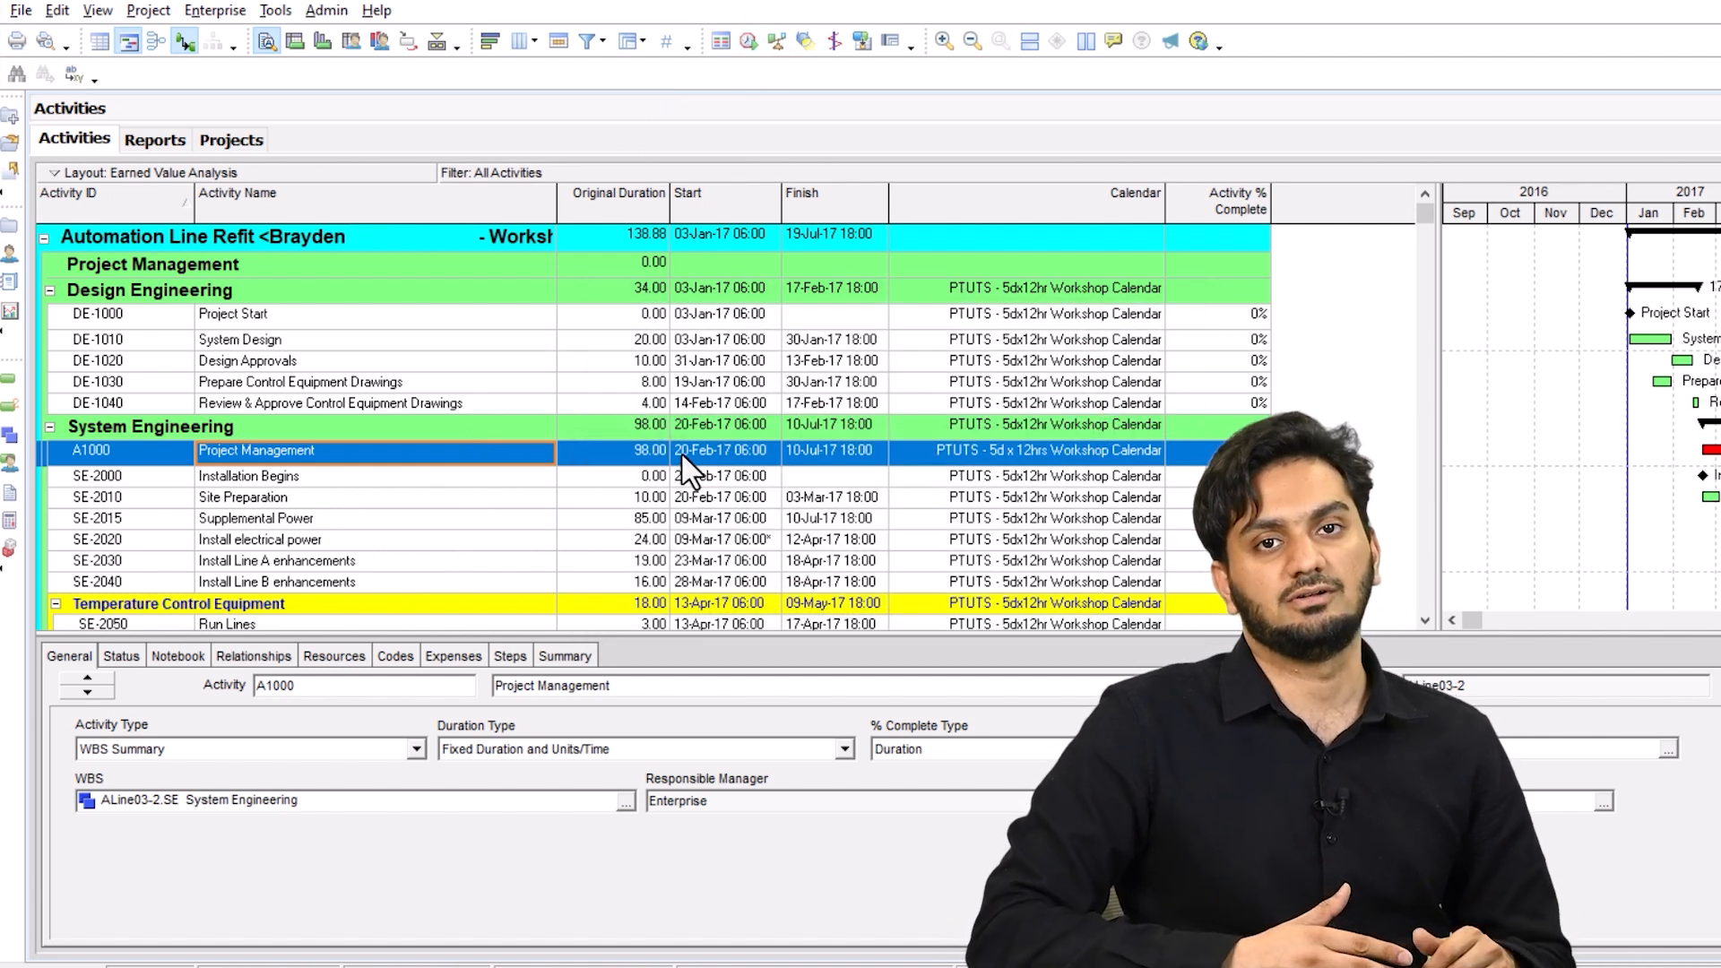
pyautogui.moveTo(264, 678)
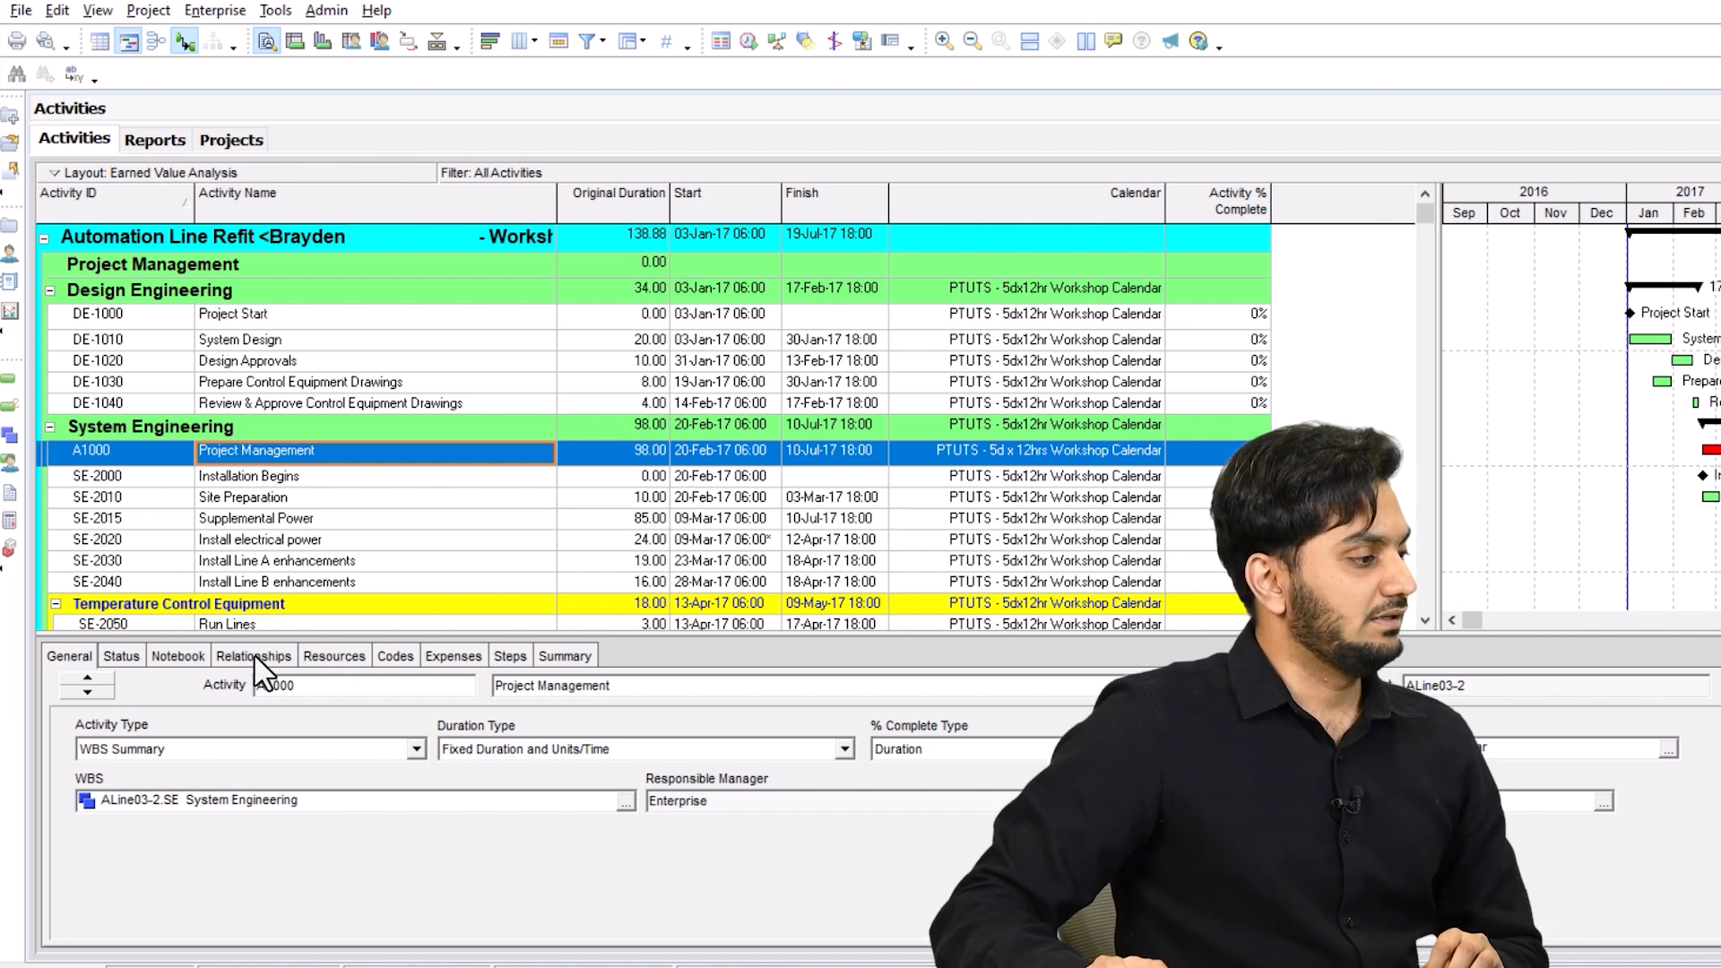
pyautogui.moveTo(225, 766)
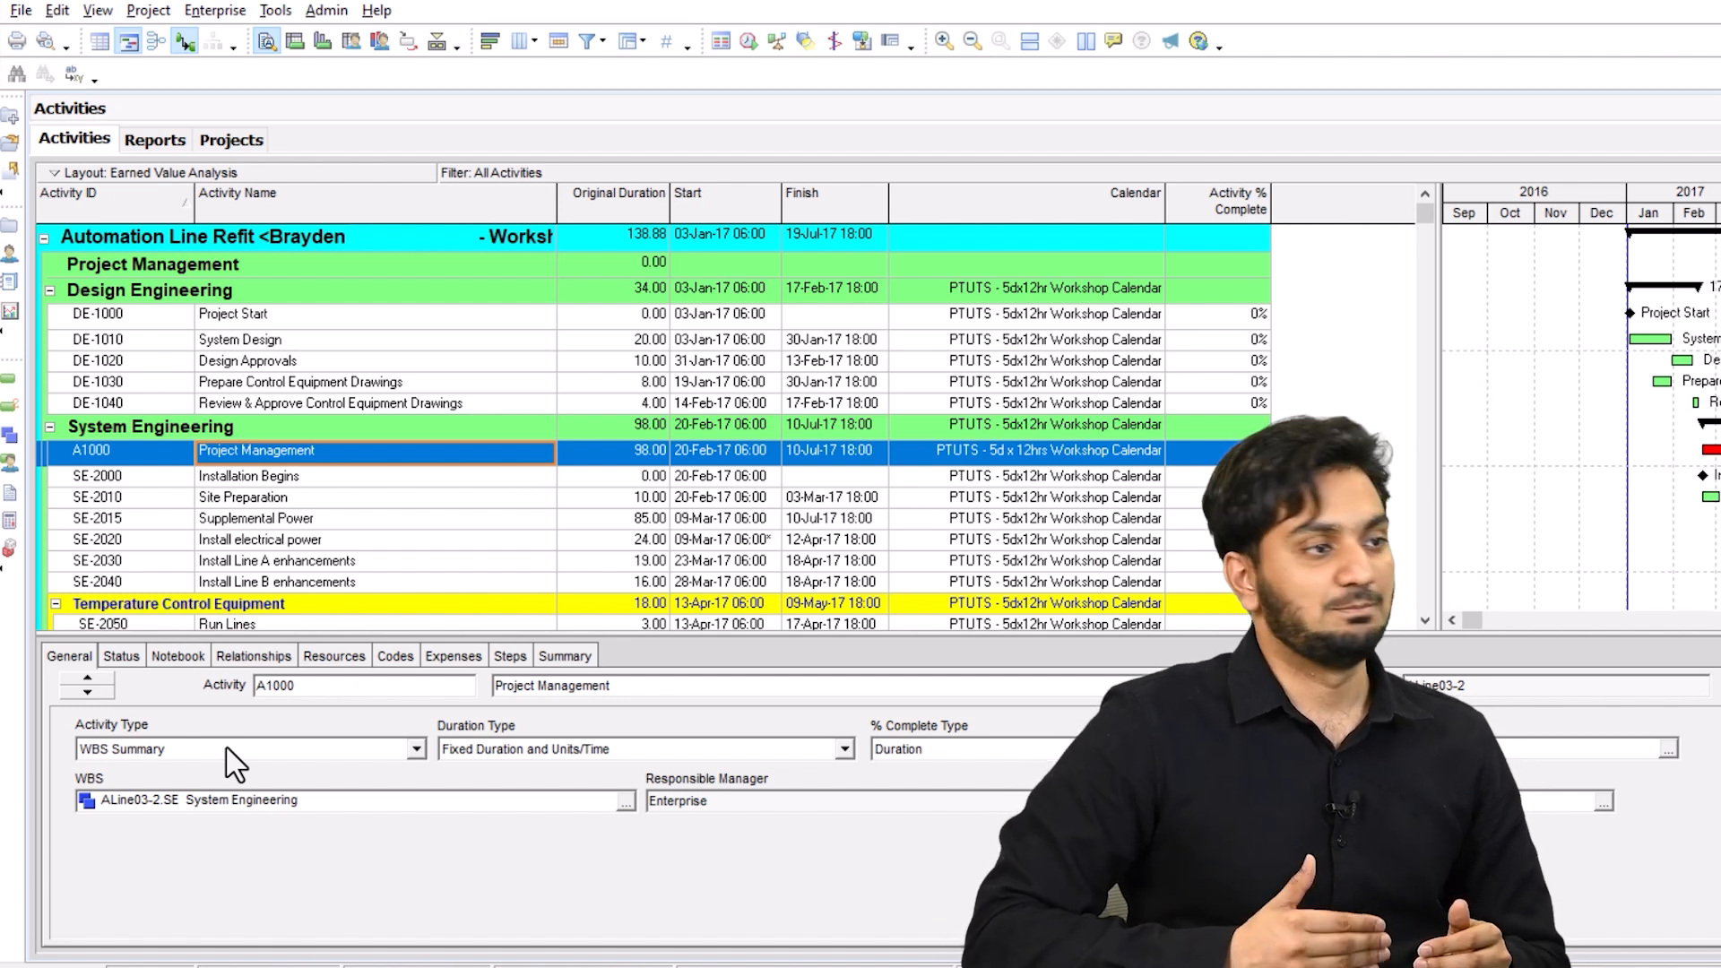
pyautogui.click(415, 749)
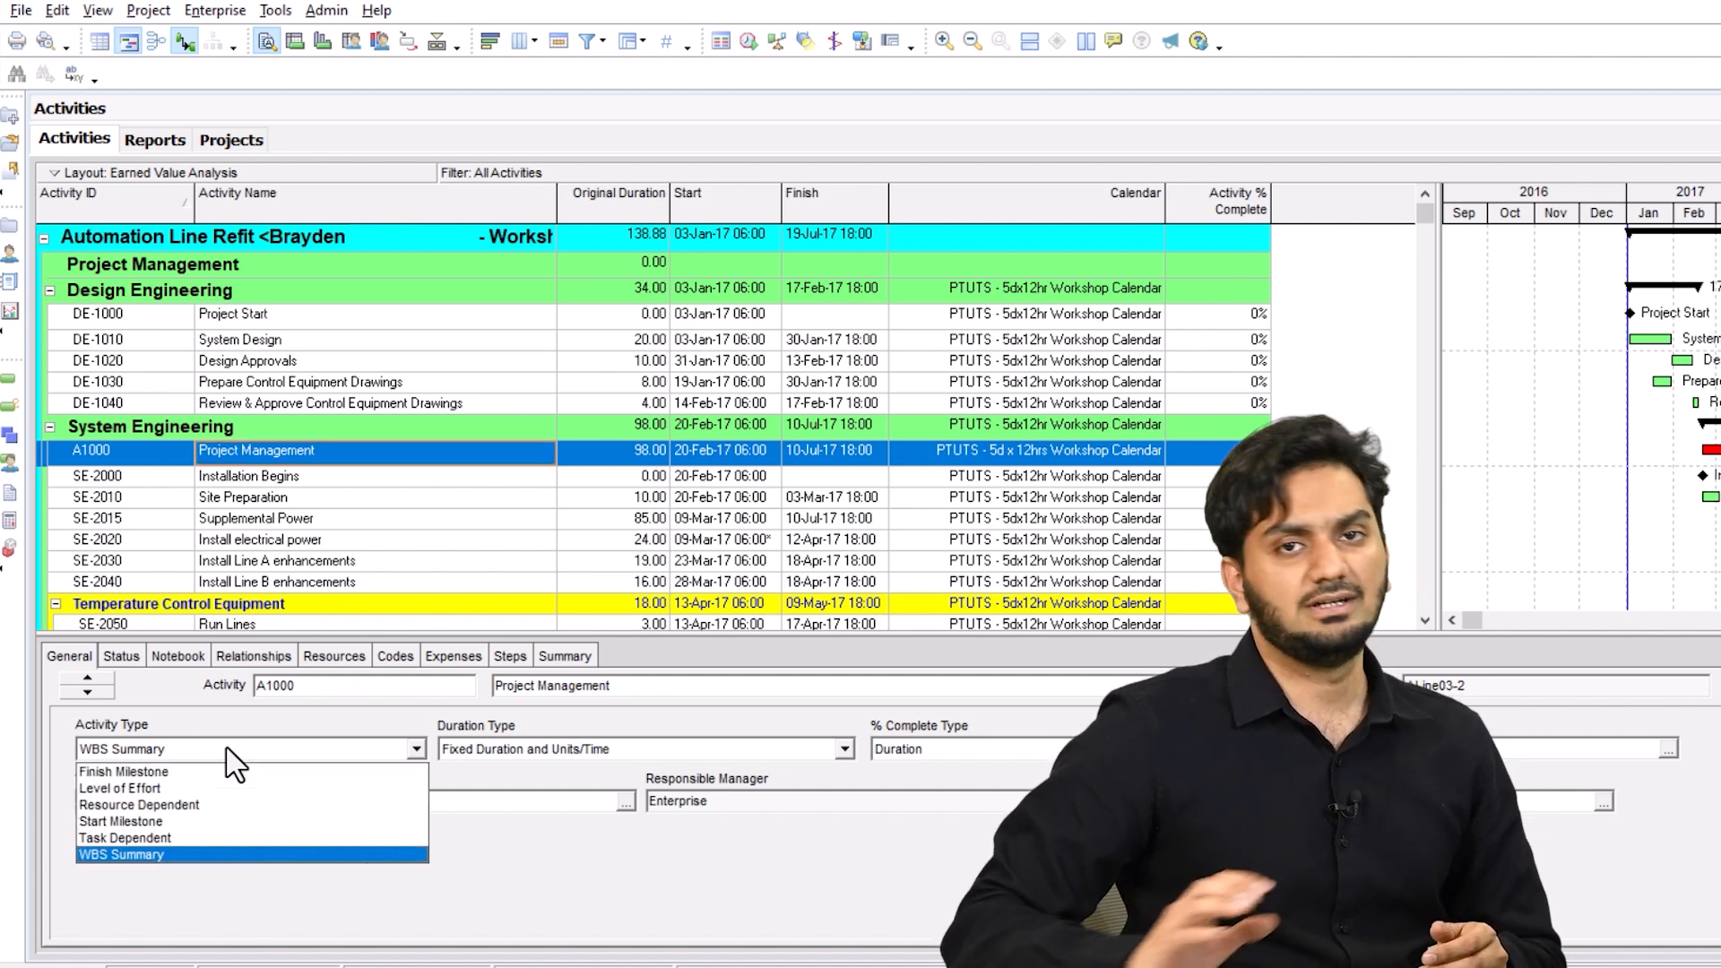